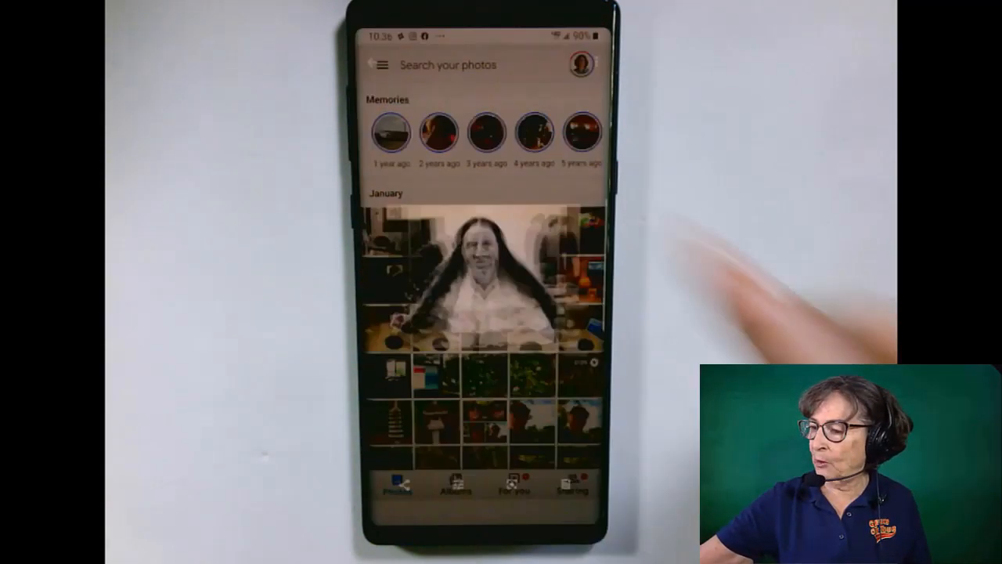
Step: Open the scanned long-haired woman's portrait and view its Jan 5, 2020 details
left_click(470, 274)
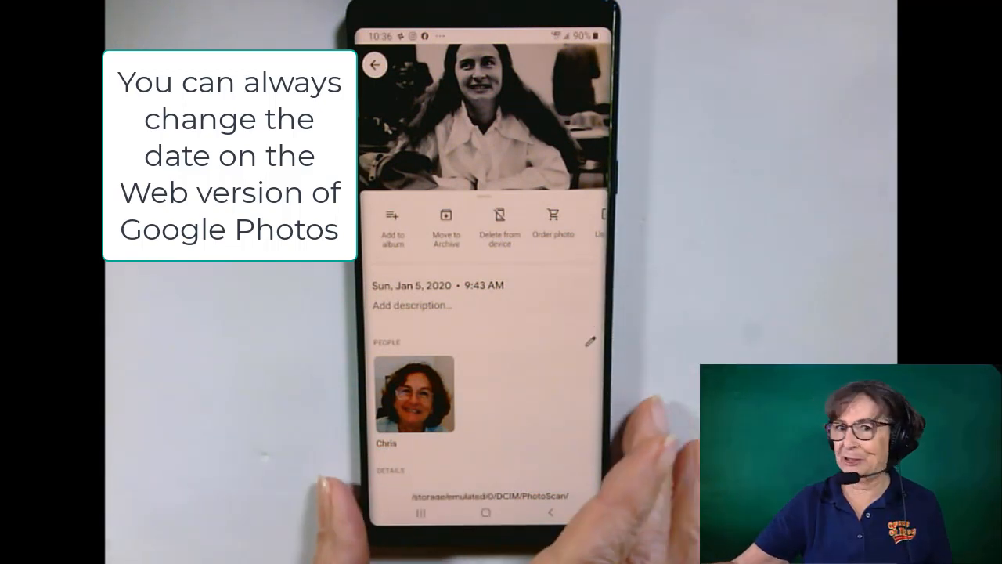
left_click(375, 64)
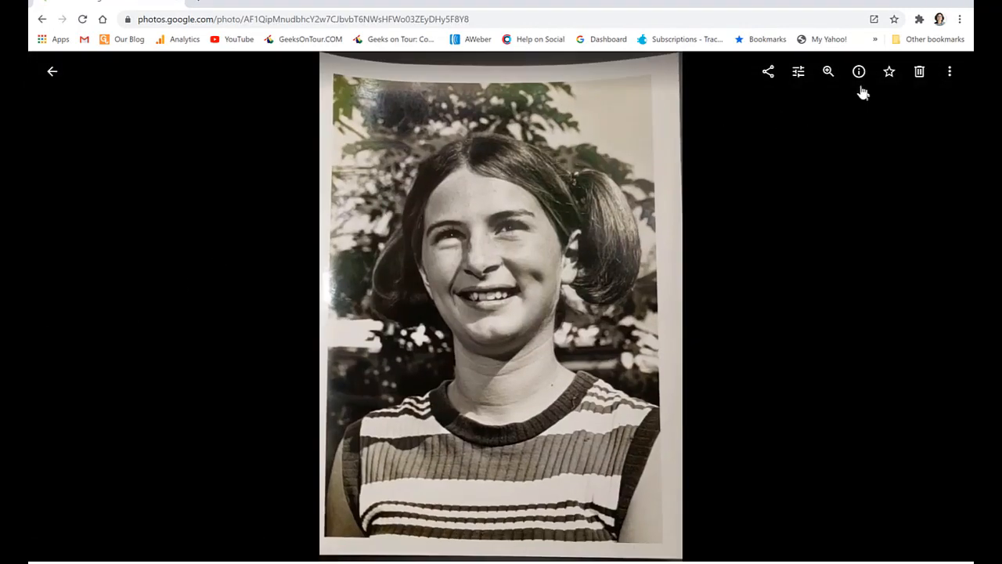
Step: Show the girl's portrait details and open its date editor, then cancel, keeping Dec 30, 2019
left_click(859, 71)
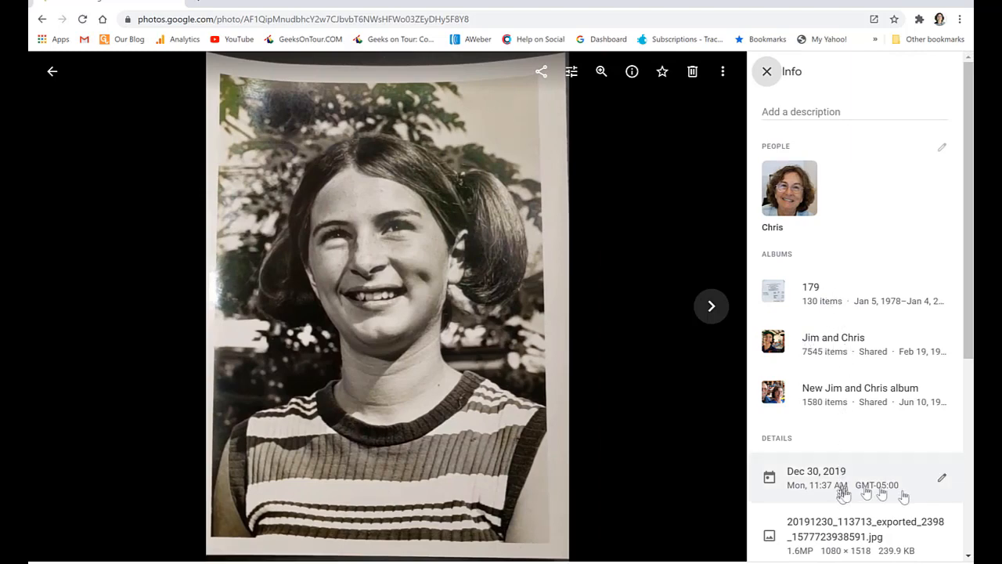
left_click(941, 477)
type("1978")
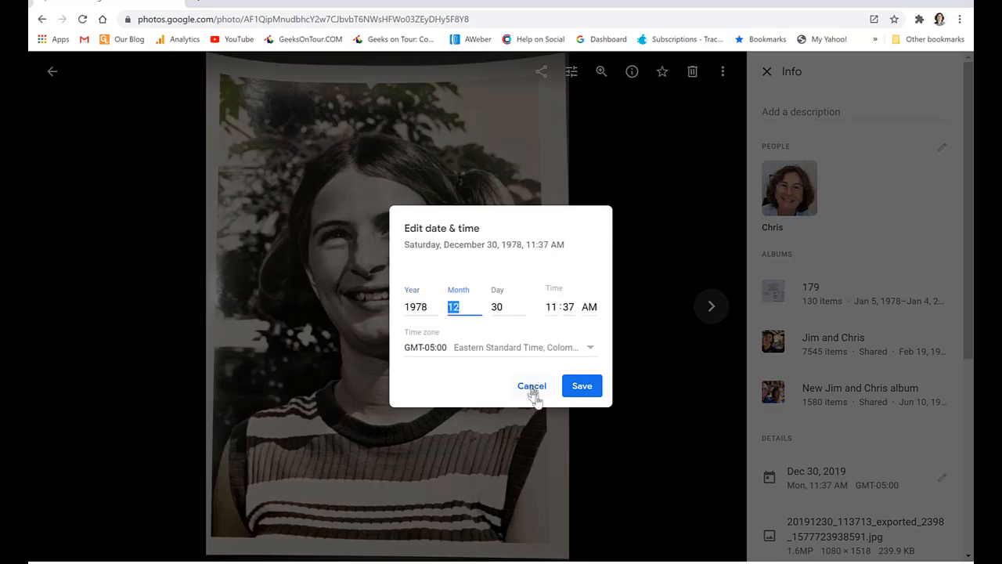
left_click(530, 385)
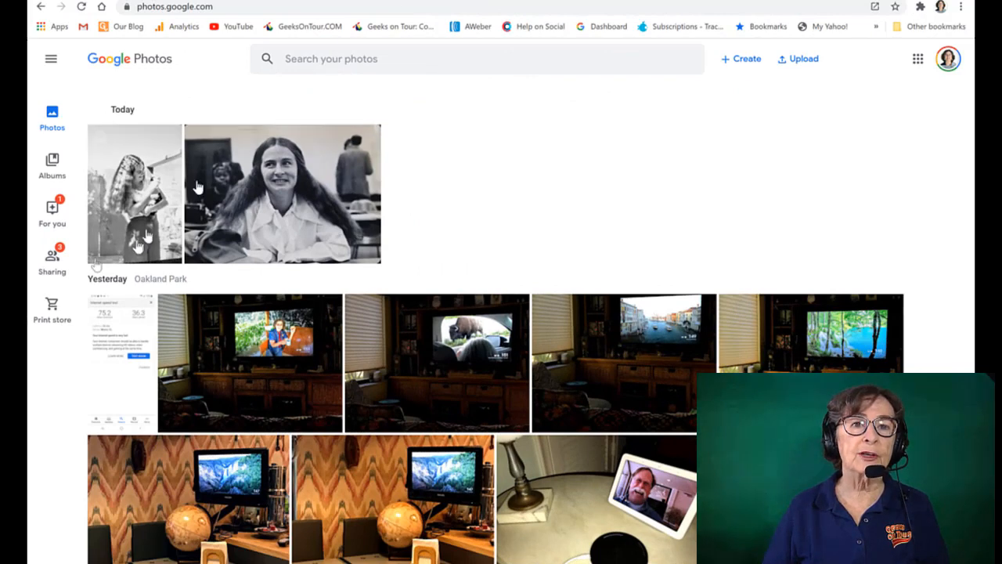
mouse_move(504, 184)
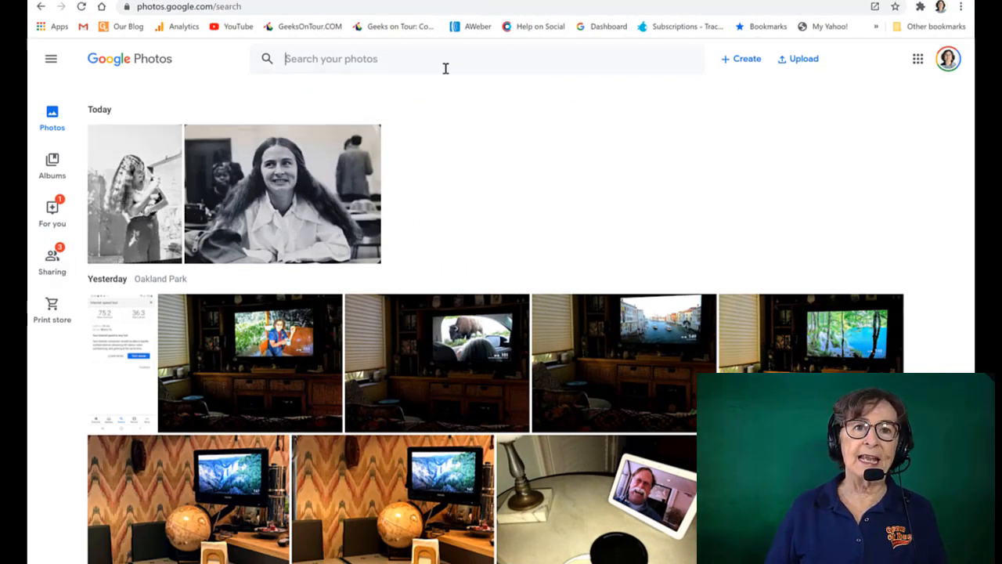
Step: Search the library for 1978 and open the law office photo dated Jan 5, 1978
type("1978")
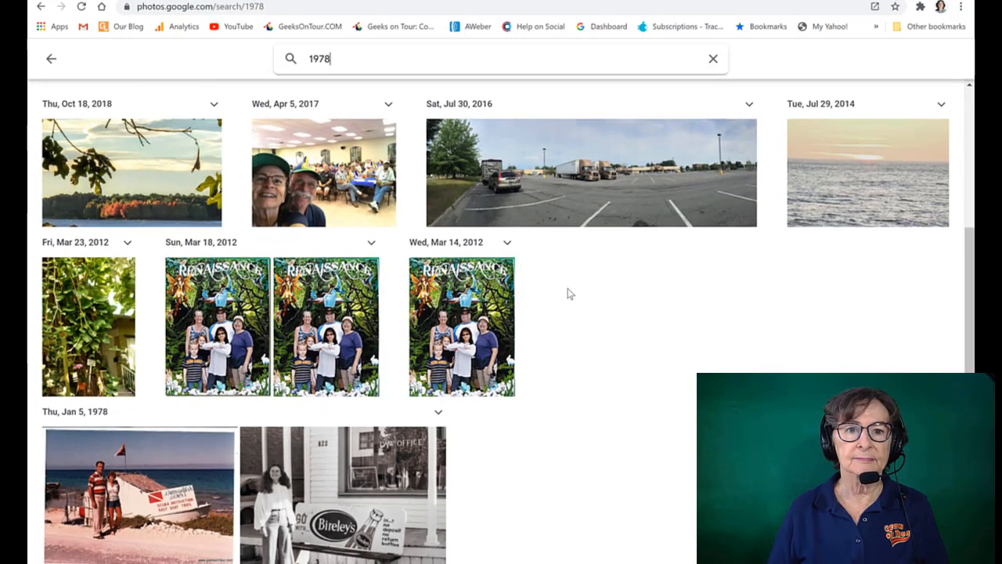
left_click(342, 493)
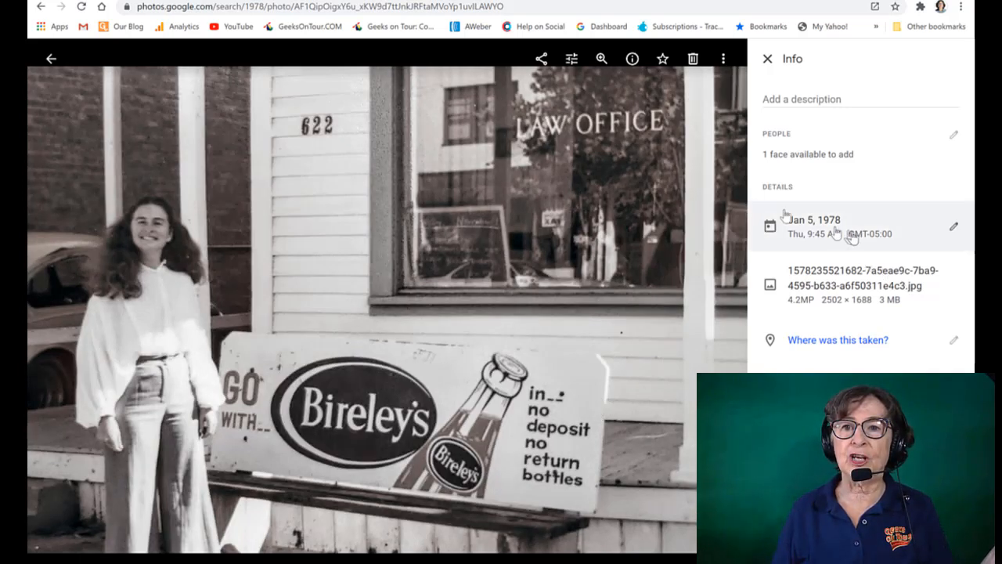
mouse_move(595, 355)
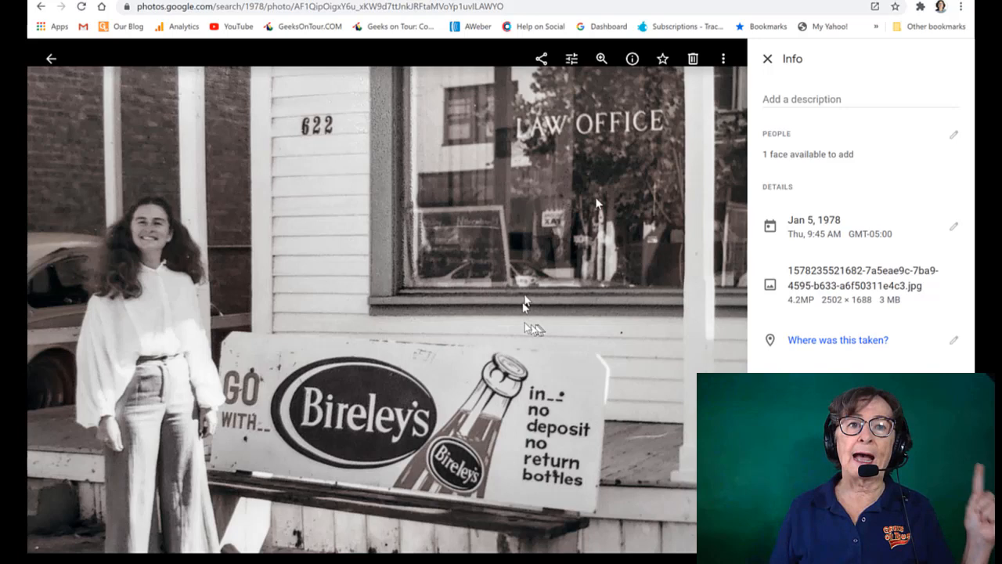
Step: Download the law office photo as 'chris1' into the OneDrive 202001 folder
left_click(721, 57)
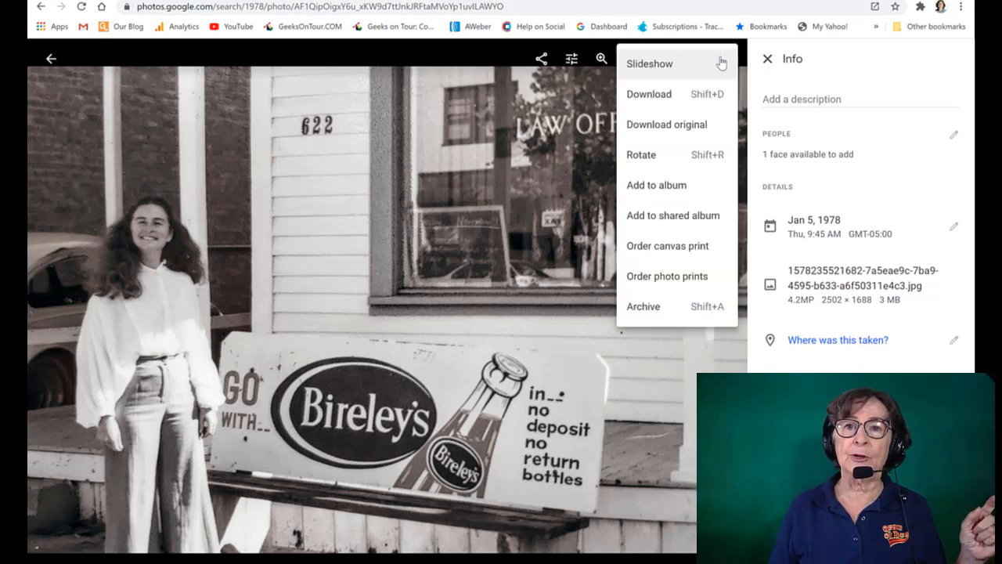
left_click(649, 94)
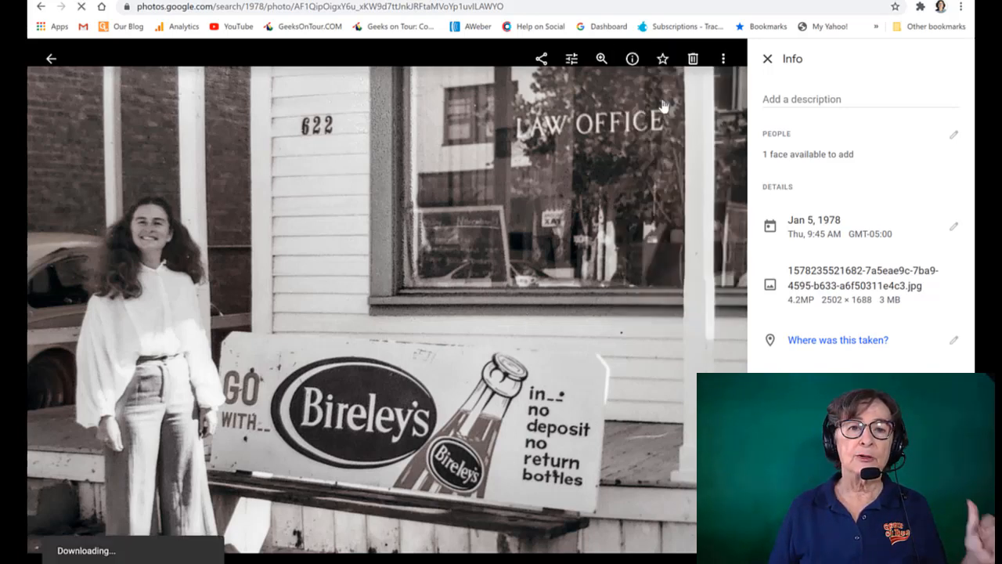
left_click(692, 58)
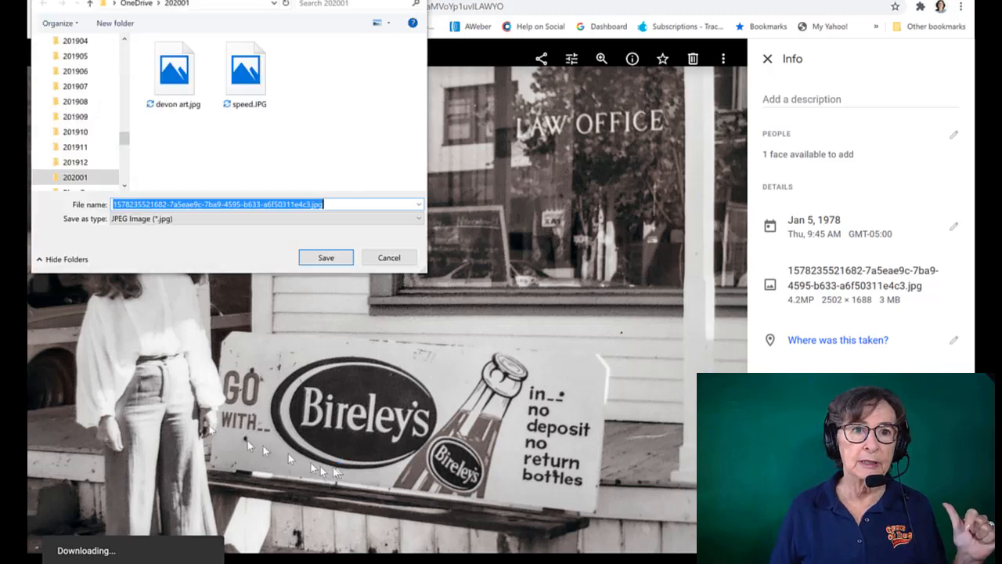
type("chris1")
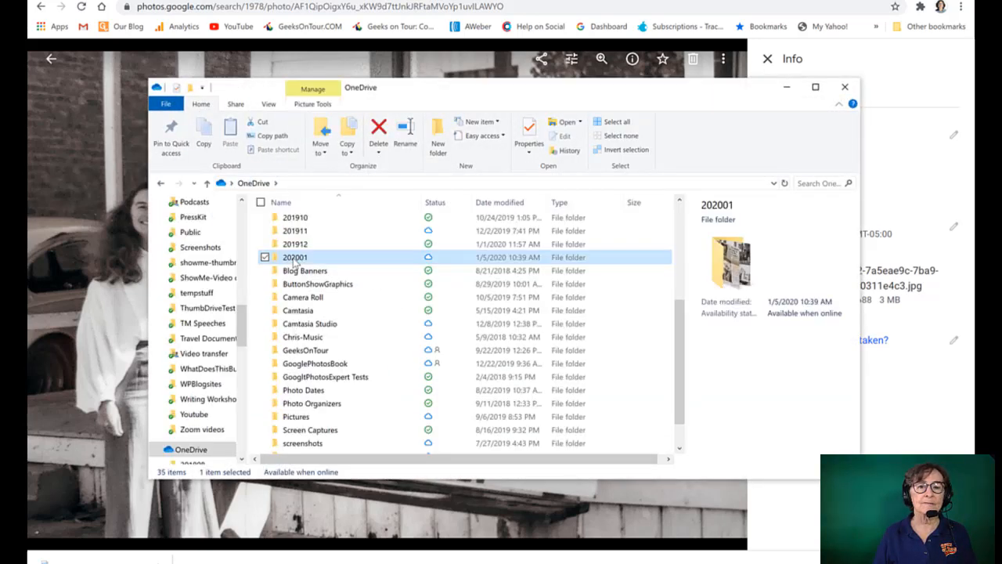
Step: In OneDrive's 202001 folder, show chris1.jpg in the Details pane with its 1/5/2020 date taken
double_click(295, 257)
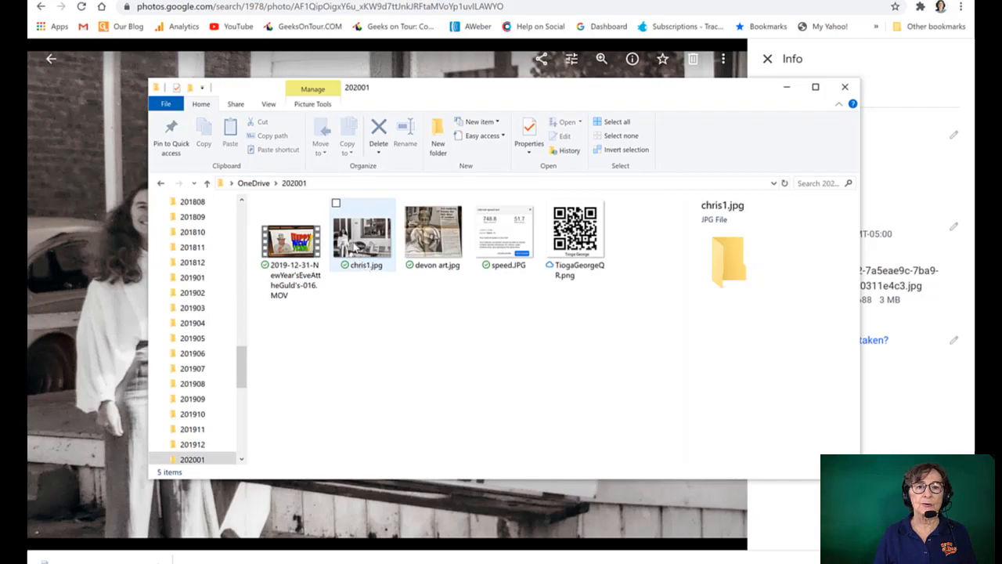
left_click(362, 233)
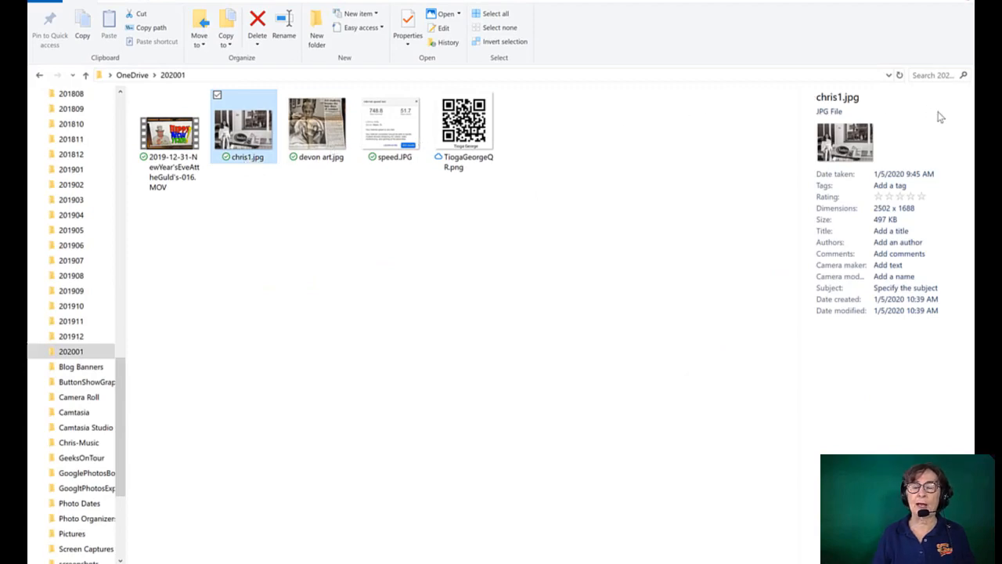
mouse_move(558, 274)
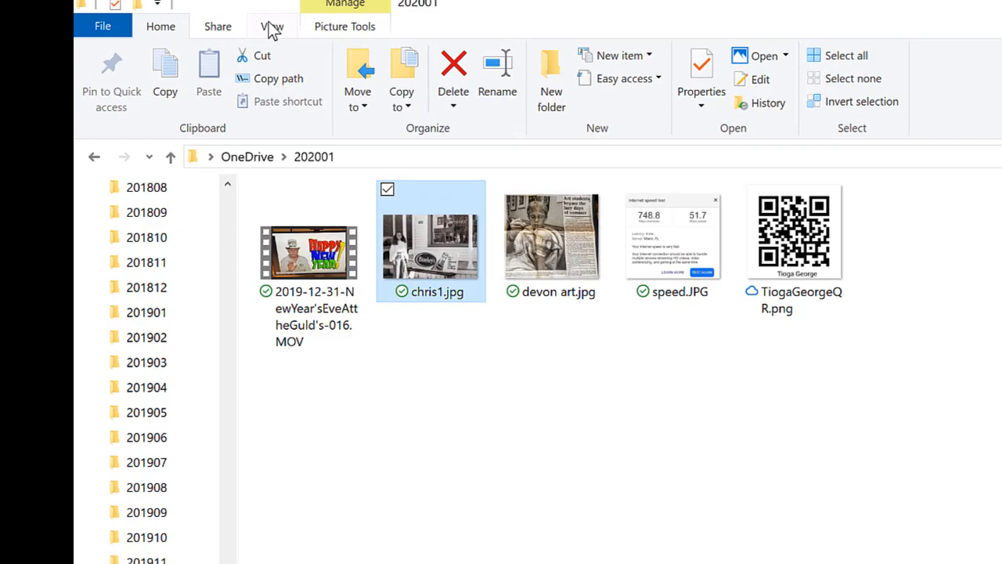
left_click(272, 26)
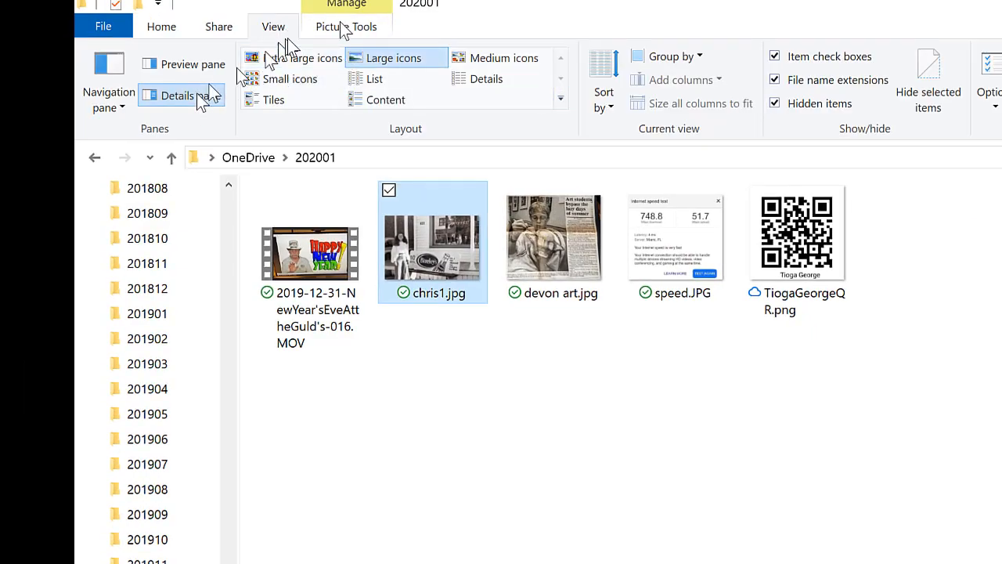
left_click(175, 95)
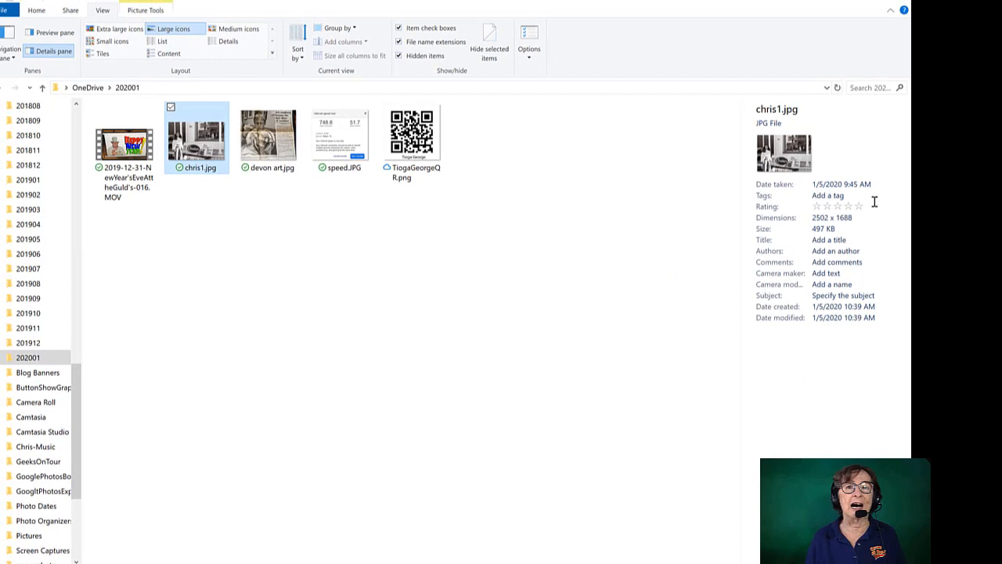
left_click(845, 195)
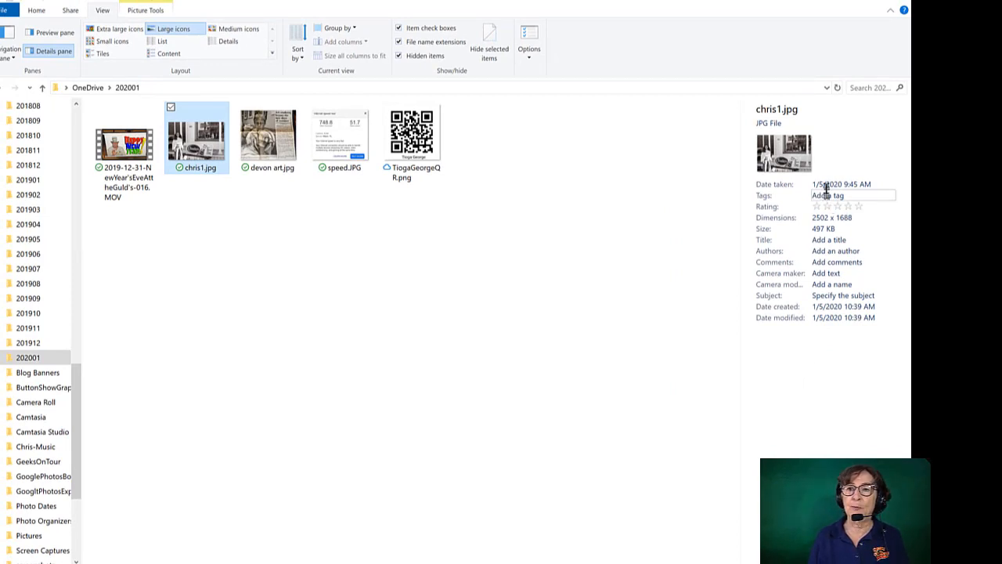
Step: Change chris1.jpg's date taken year to 1978 and save, giving 1/5/1978 9:45 AM
left_click(841, 183)
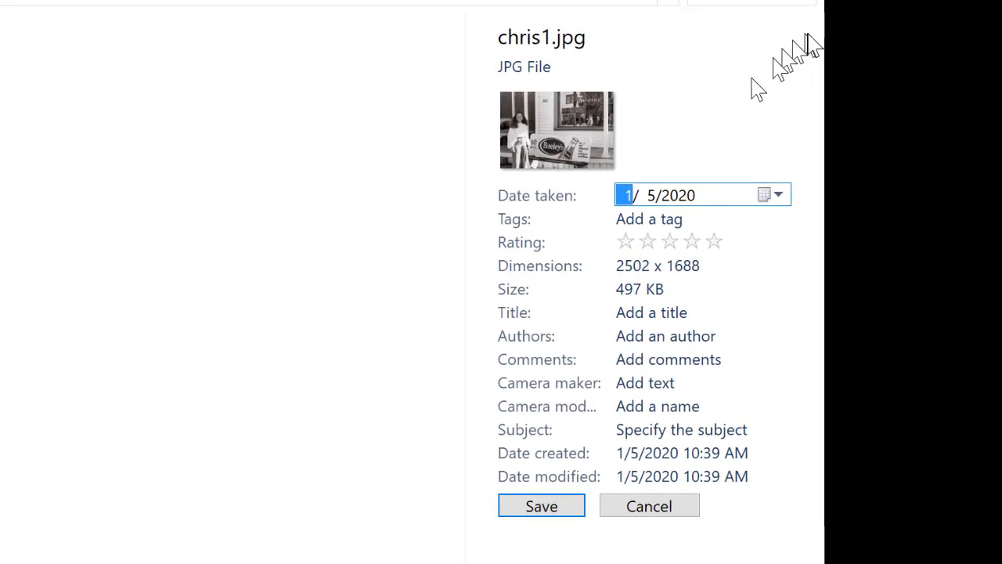
left_click(676, 195)
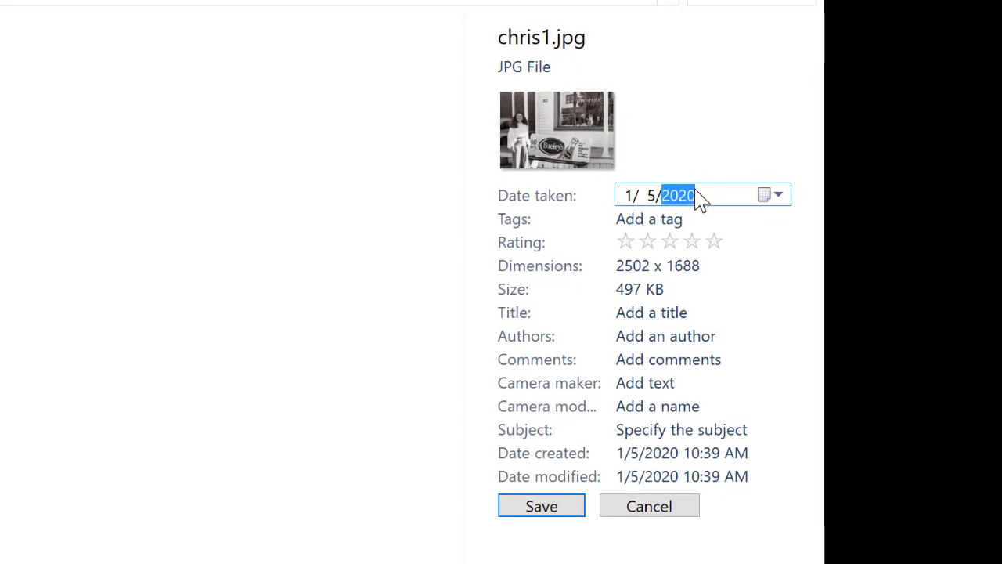
type("1978")
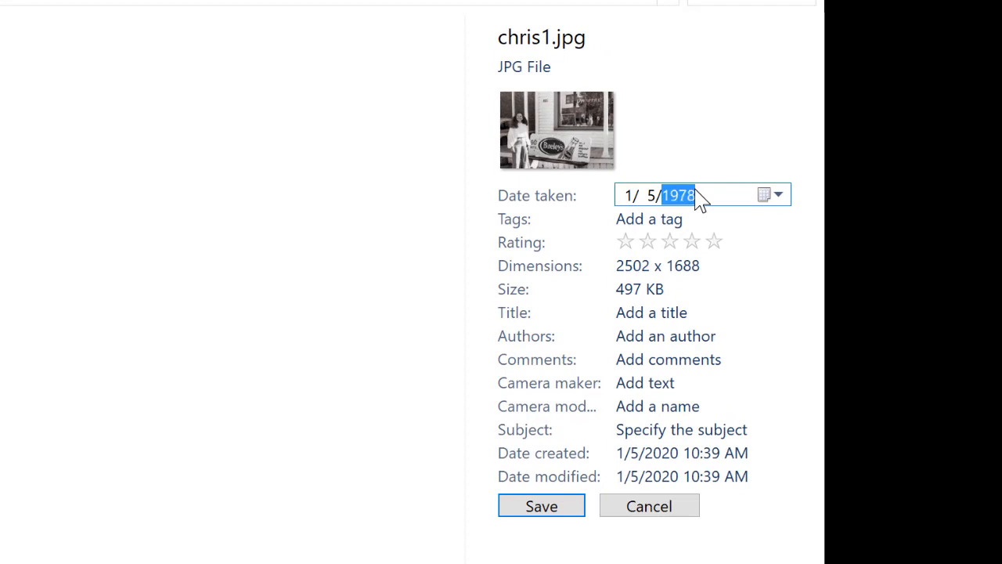
left_click(541, 505)
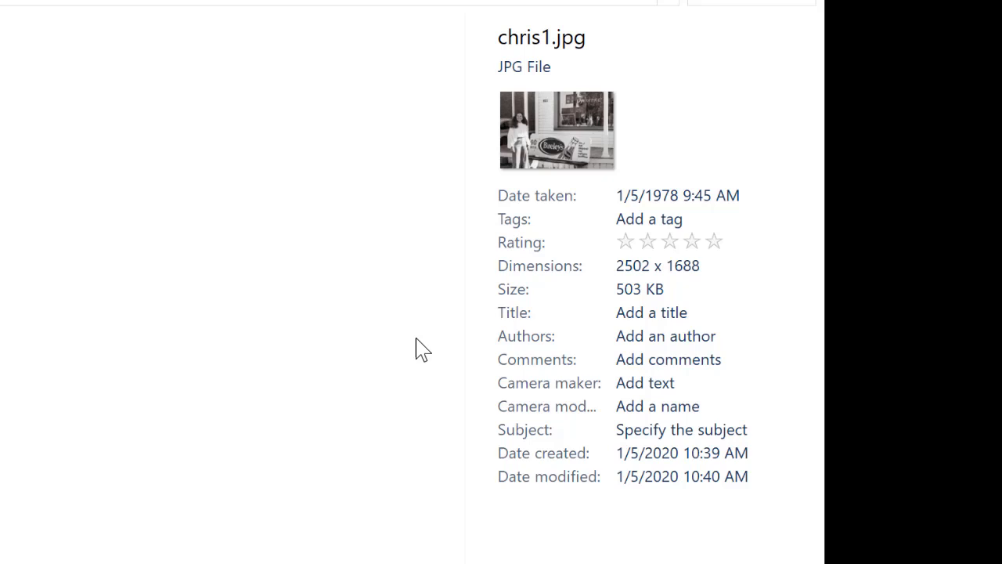
mouse_move(254, 305)
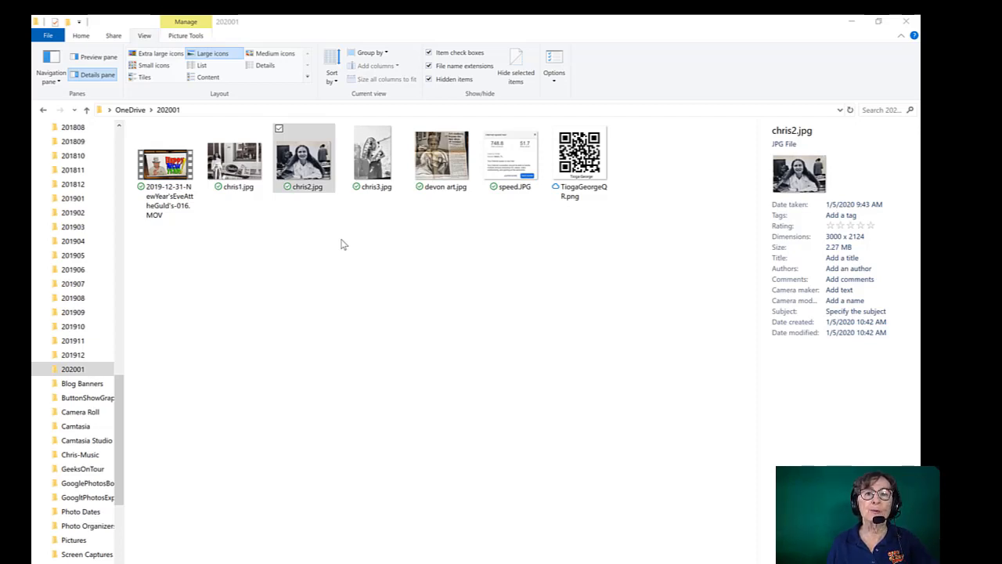
mouse_move(317, 231)
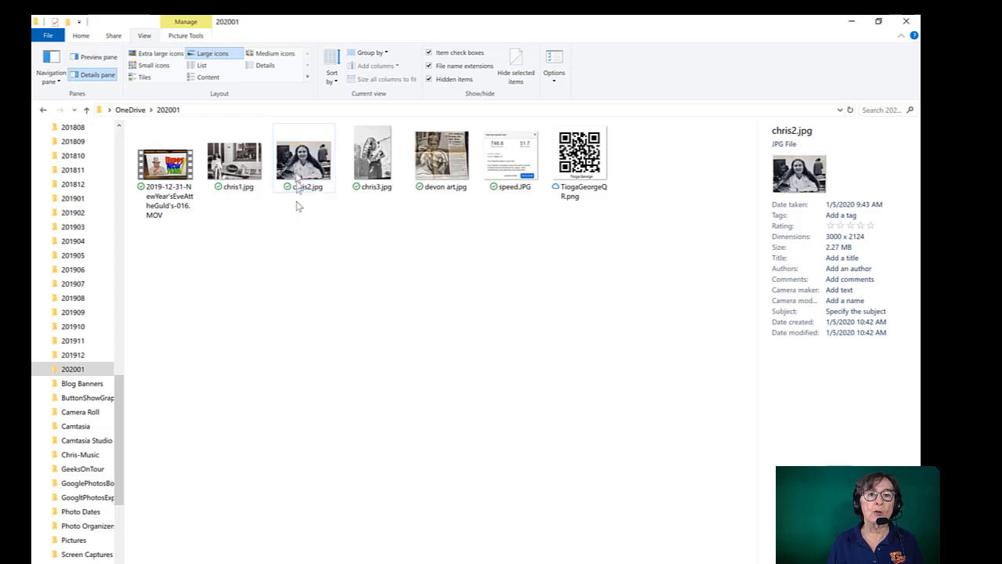
Step: Select chris2.jpg and chris3.jpg together and save their date taken year as 1978
left_click(371, 156)
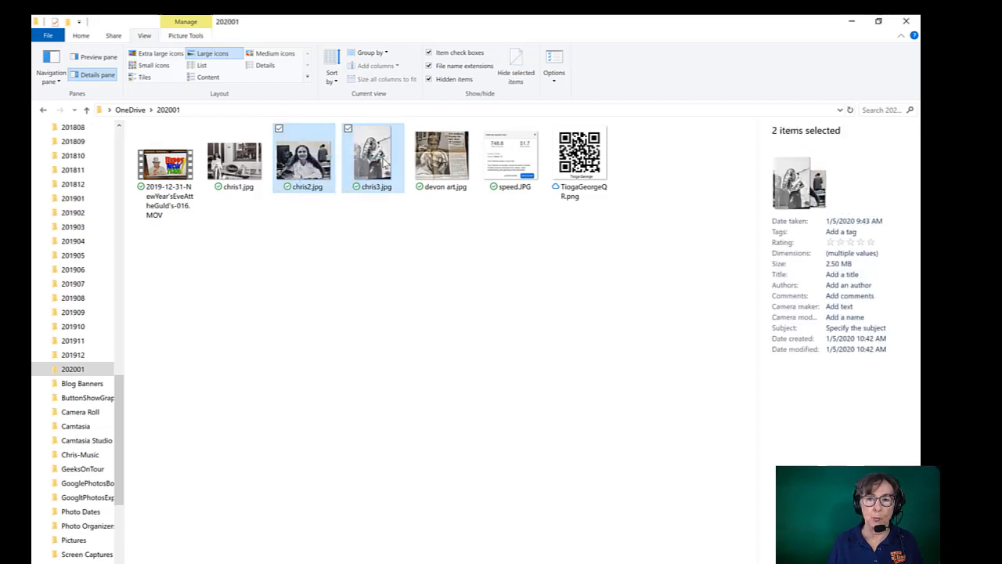
left_click(861, 221)
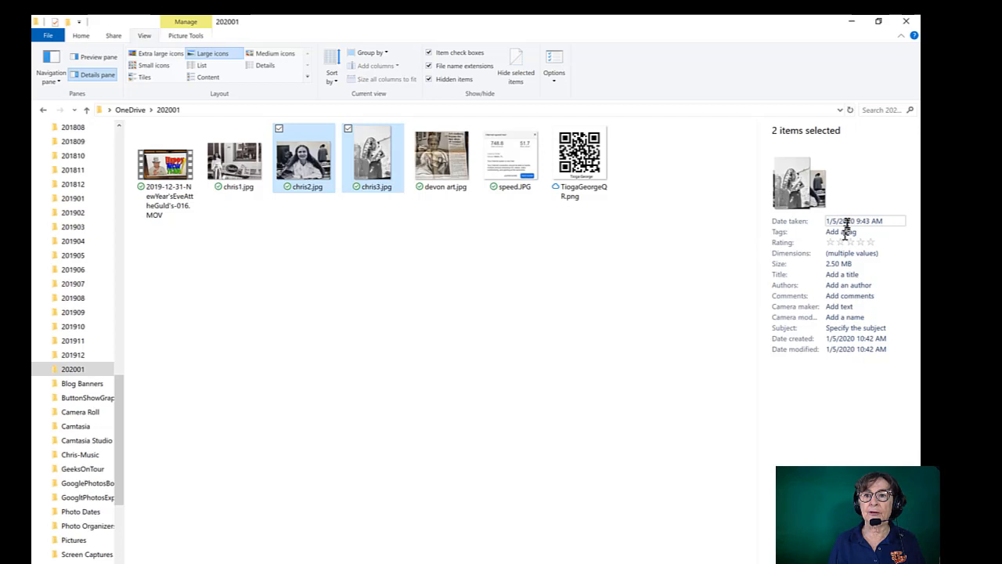
left_click(861, 220)
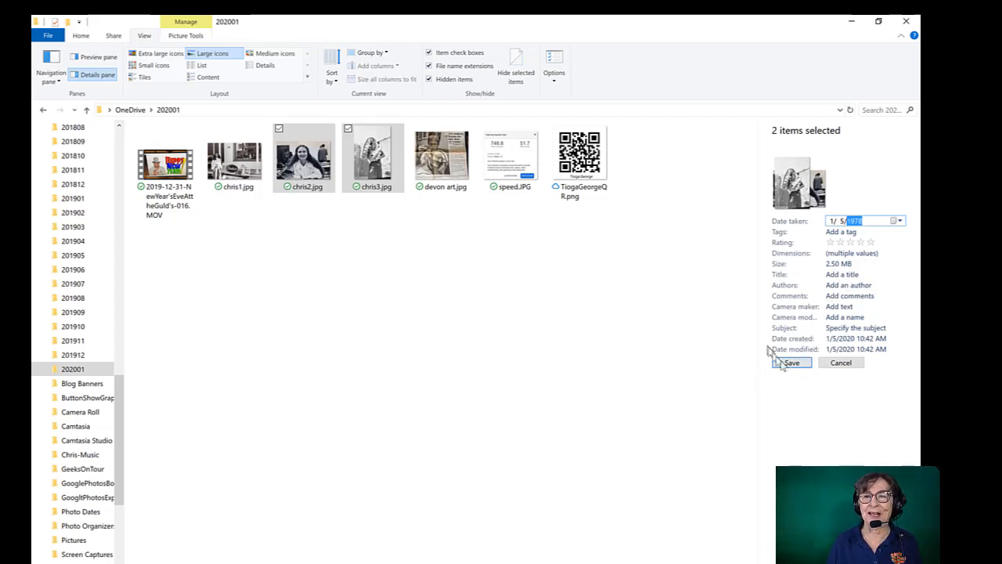
left_click(791, 362)
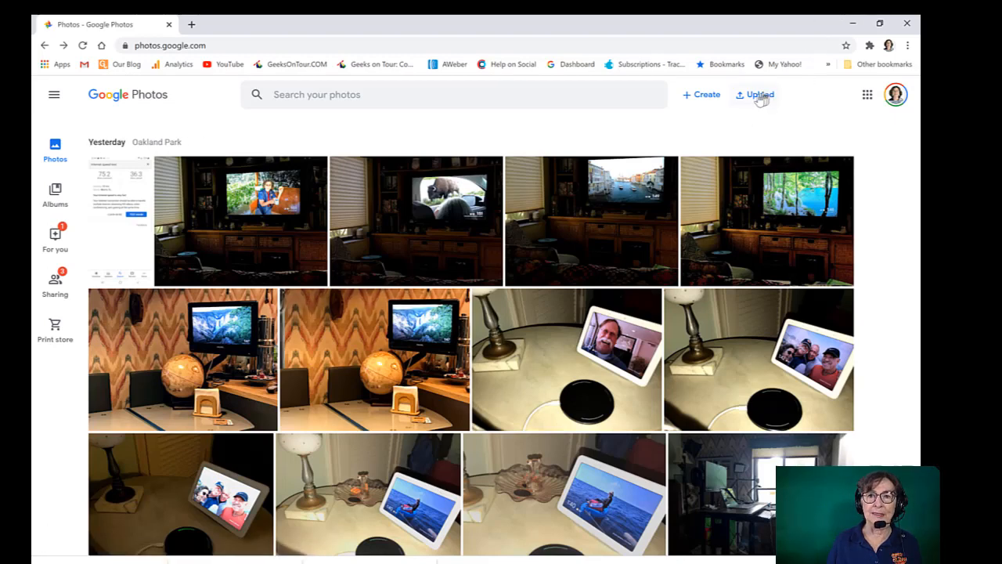
Step: Upload chris1–3 from OneDrive\202001 and search 1978 to find them under Jan 5, 1978
left_click(754, 94)
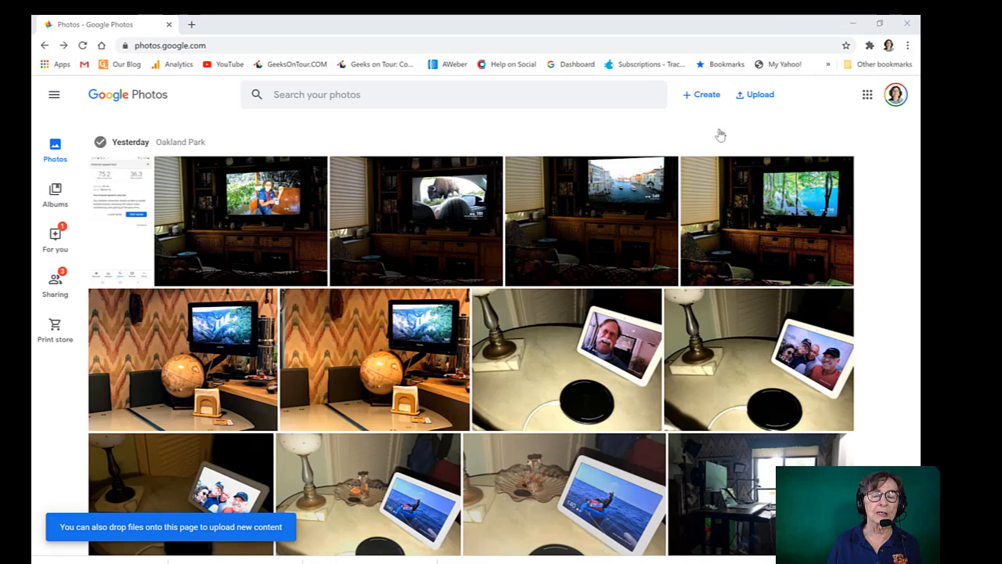
left_click(754, 94)
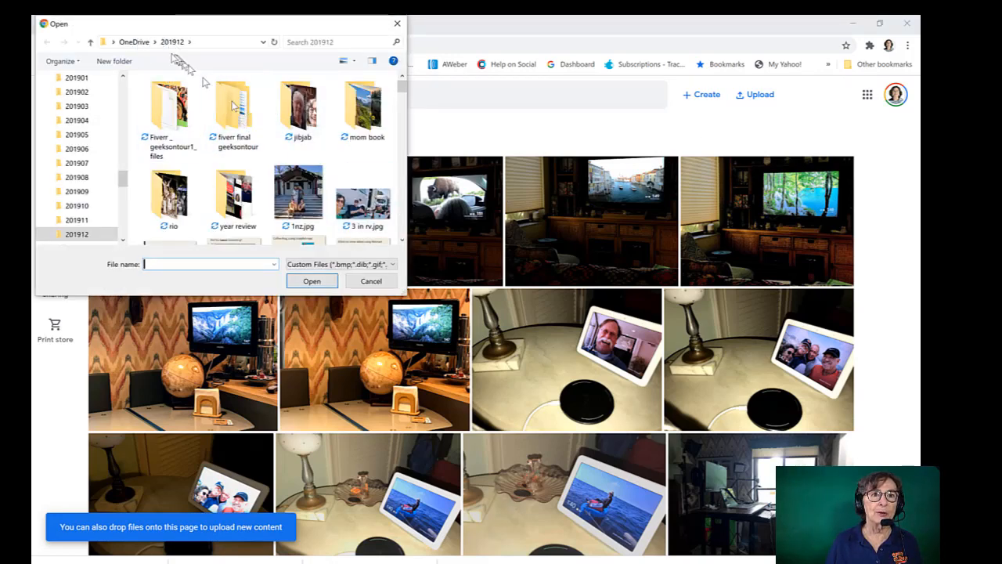
left_click(133, 42)
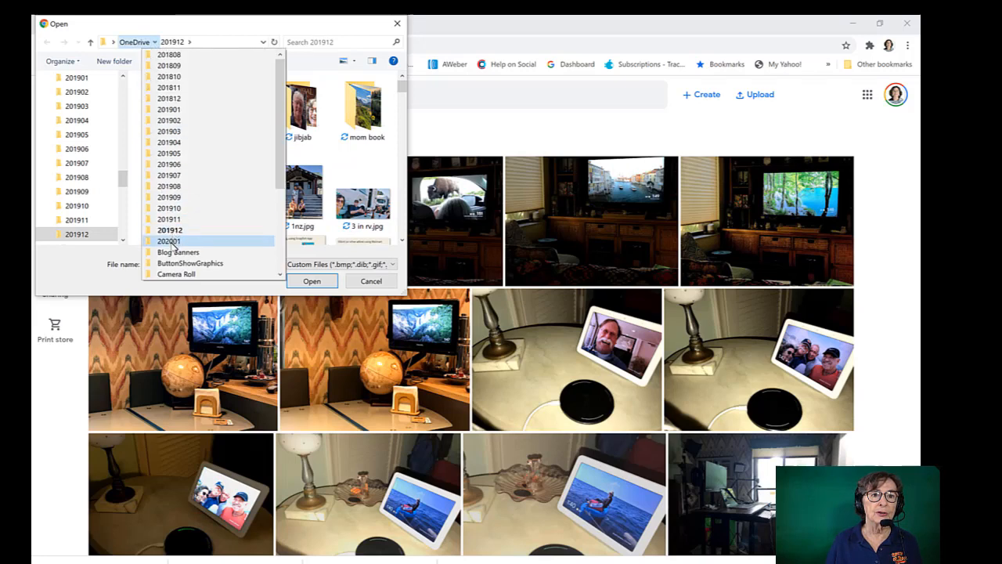
double_click(169, 240)
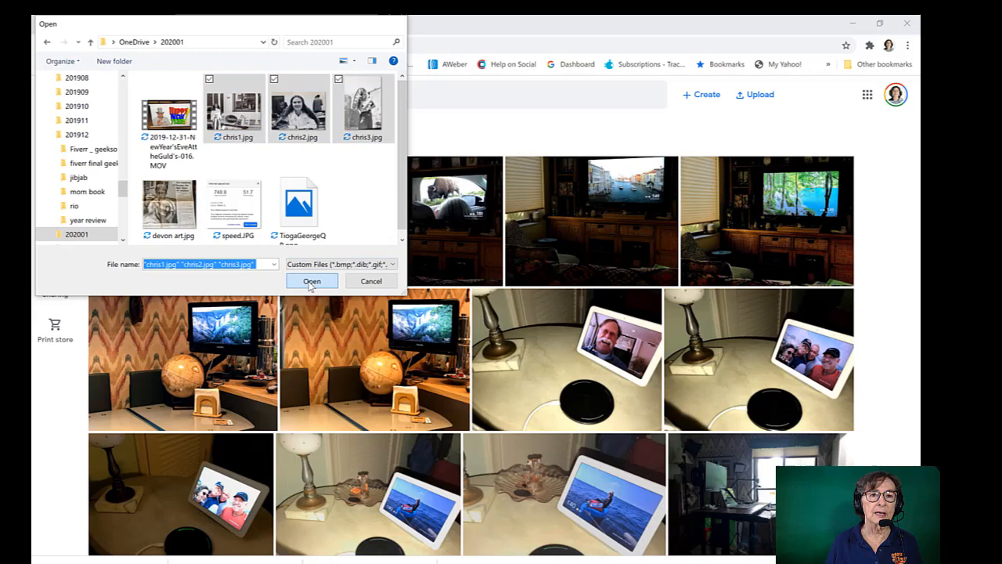
left_click(312, 281)
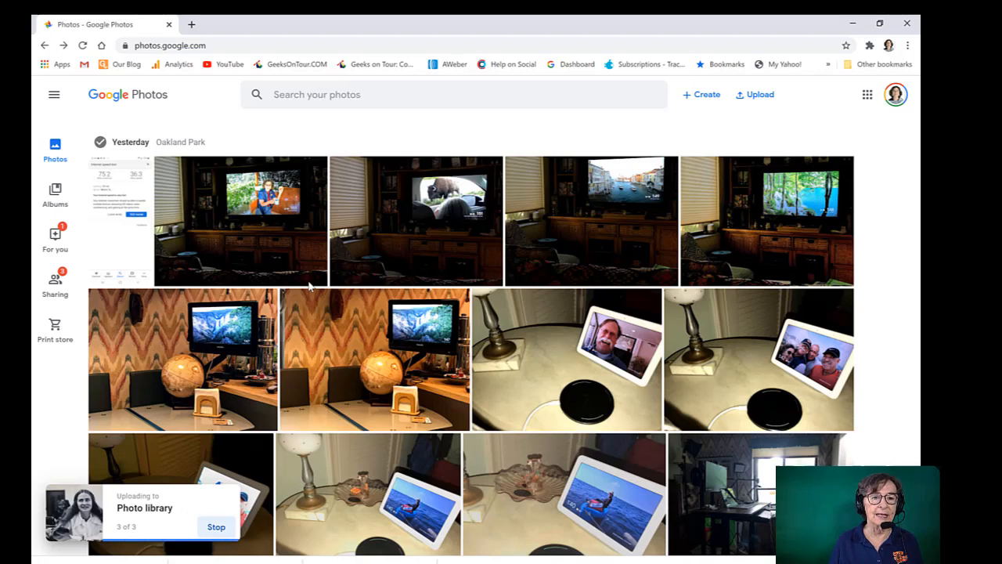
type("1978")
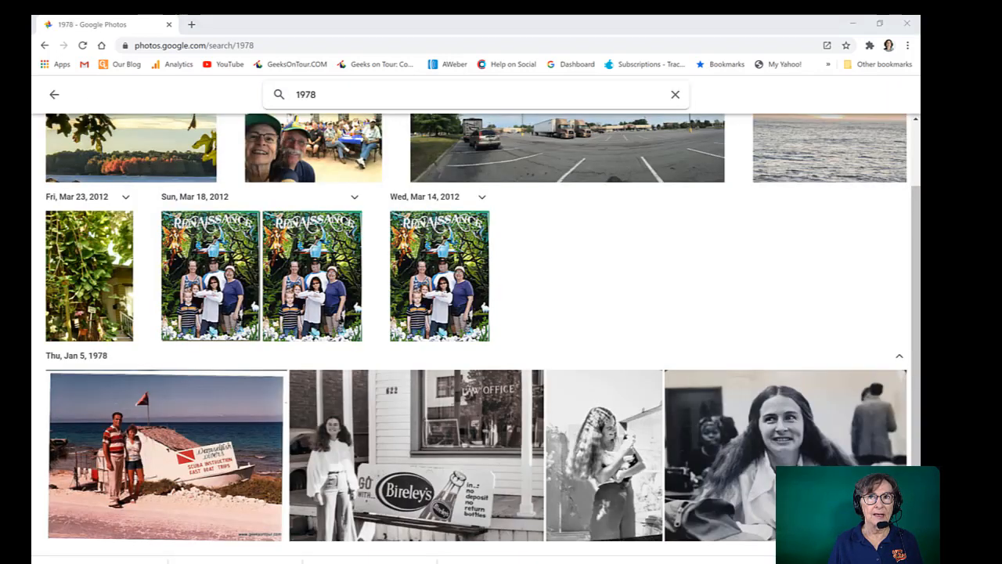